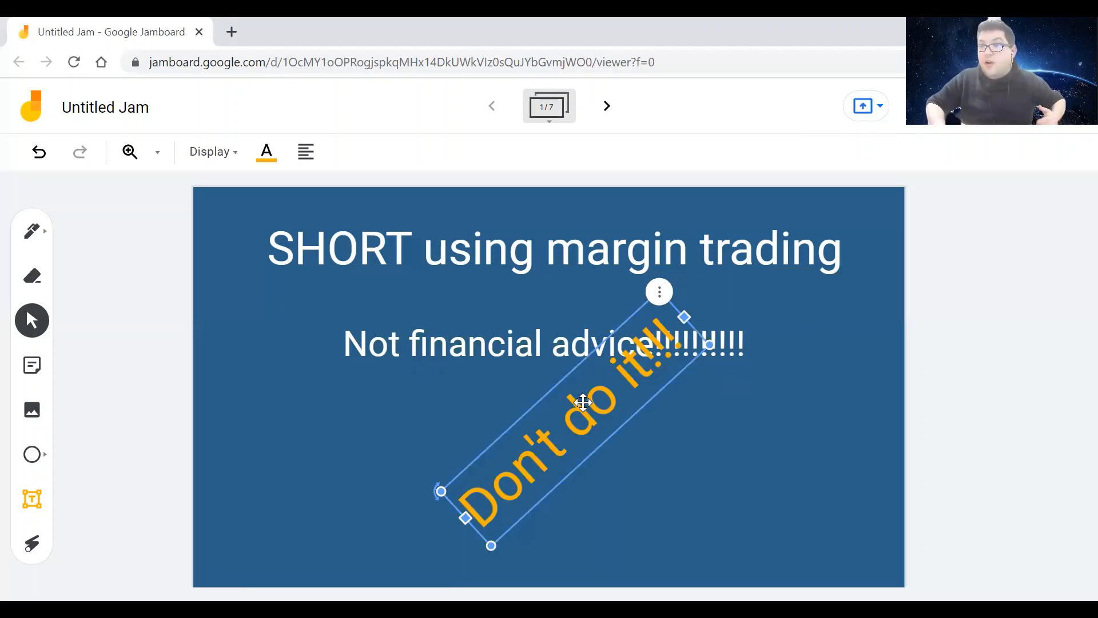
Nudge the 'Don't do it!!!' stamp slightly right and advance to frame two
left_click_drag(584, 402, 584, 399)
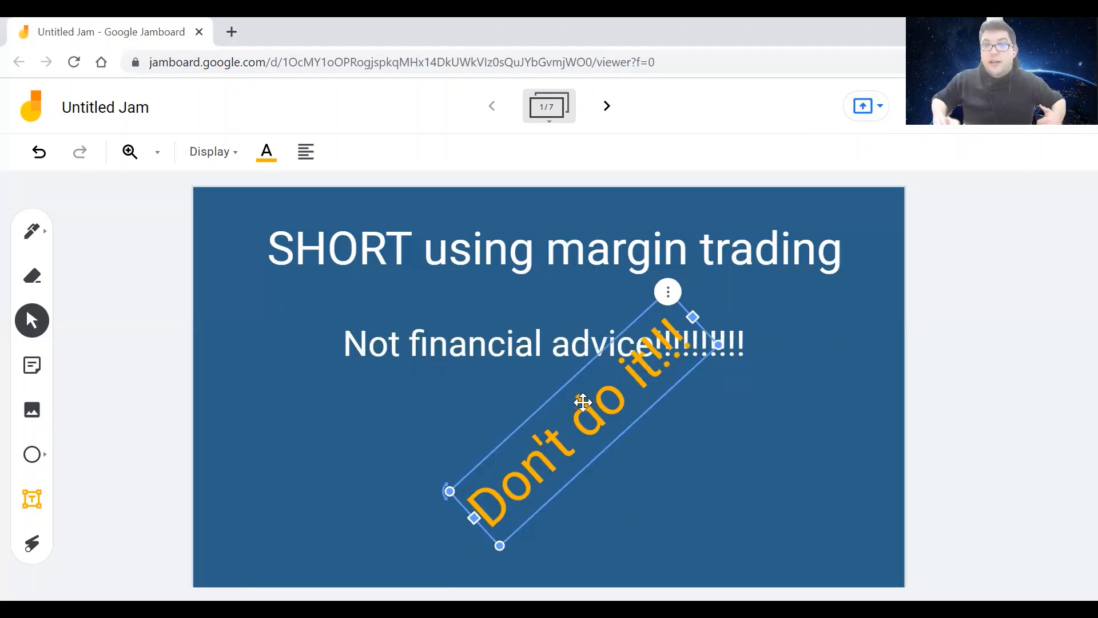
left_click(605, 106)
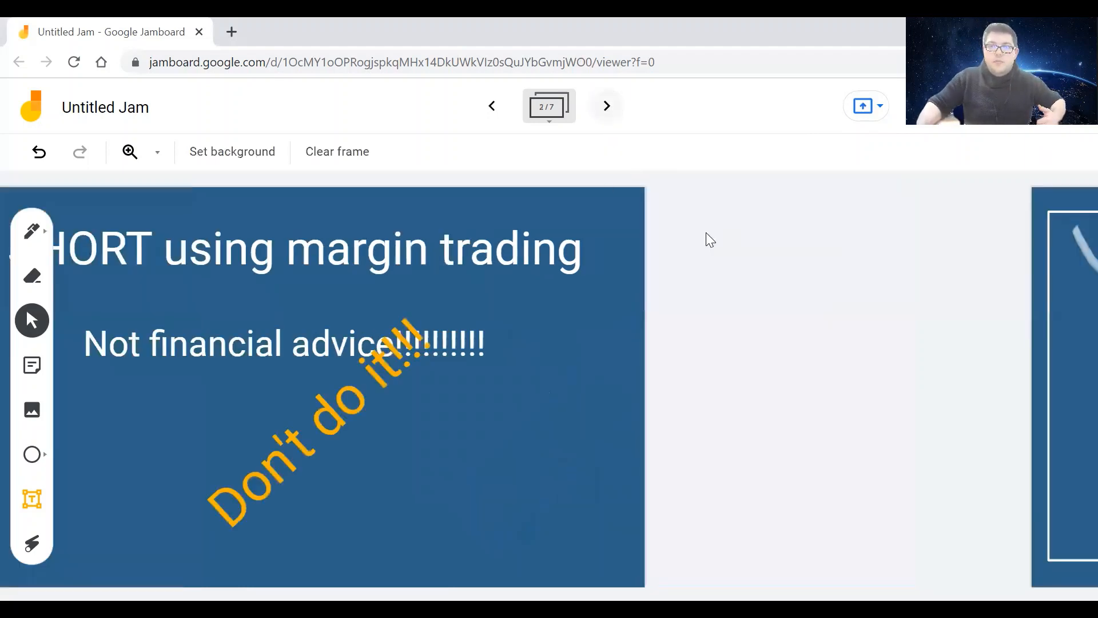
Point the laser along the falling price line on the frame 2 chart
left_click(605, 106)
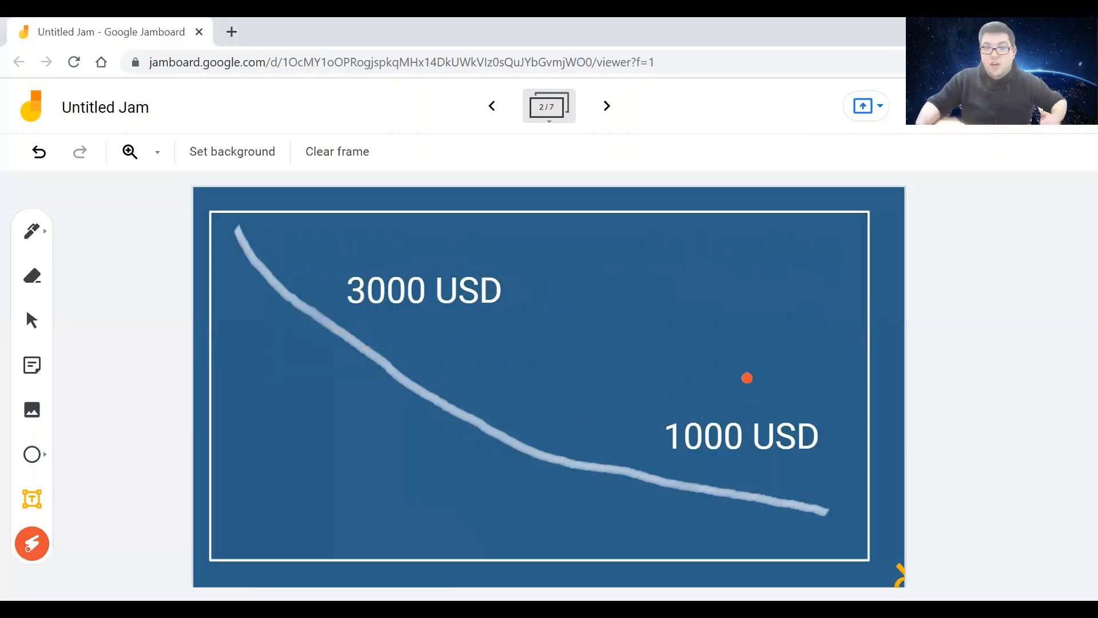
left_click_drag(748, 378, 723, 413)
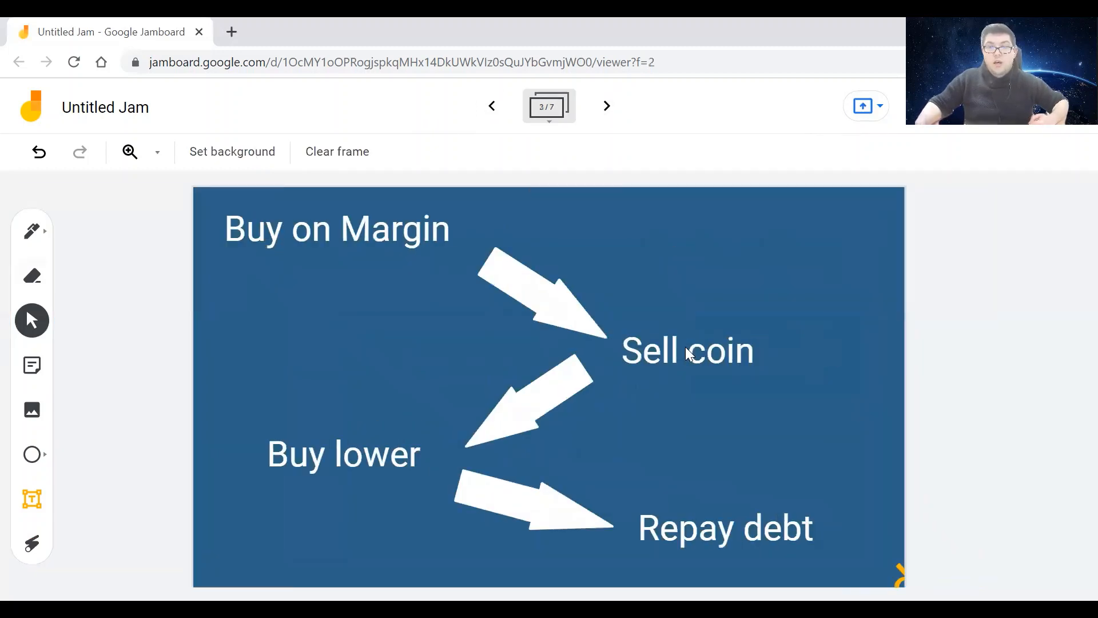
mouse_move(684, 443)
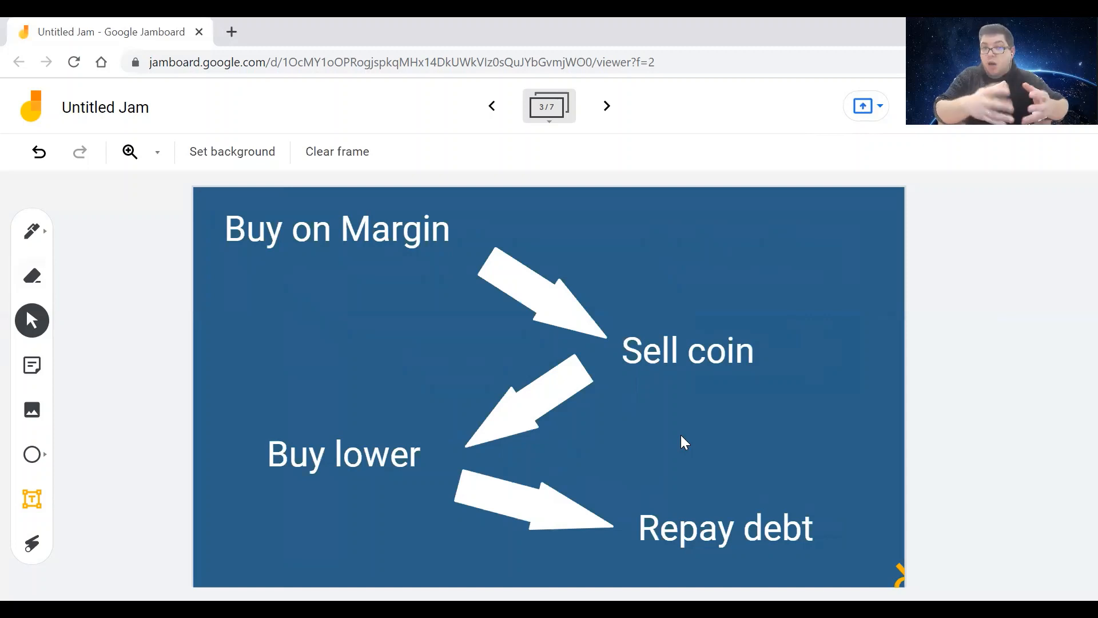
mouse_move(672, 412)
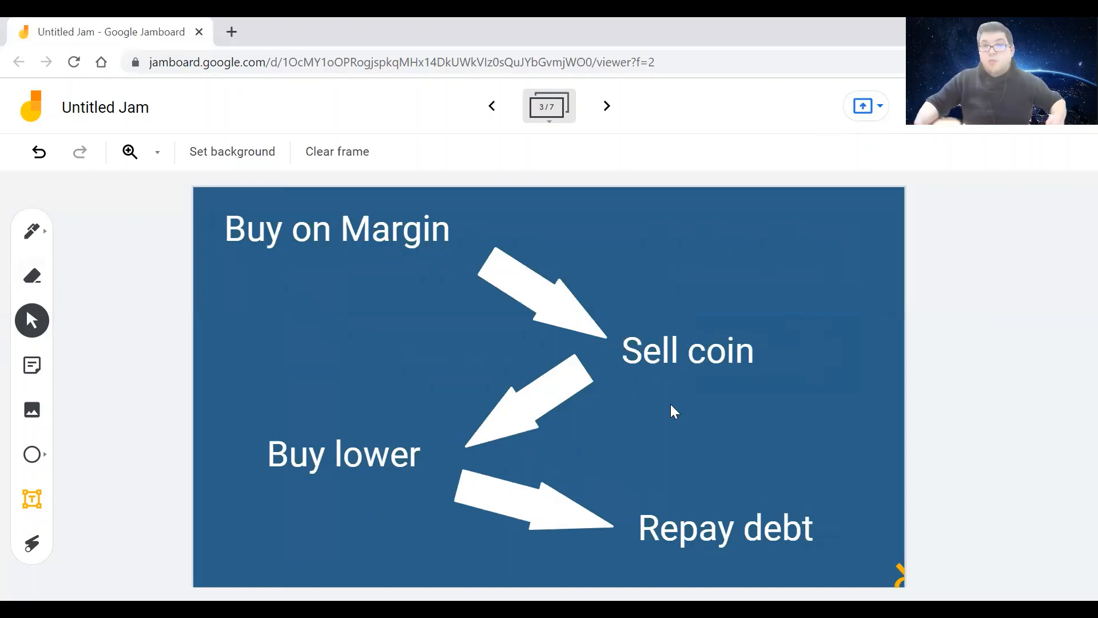
mouse_move(241, 284)
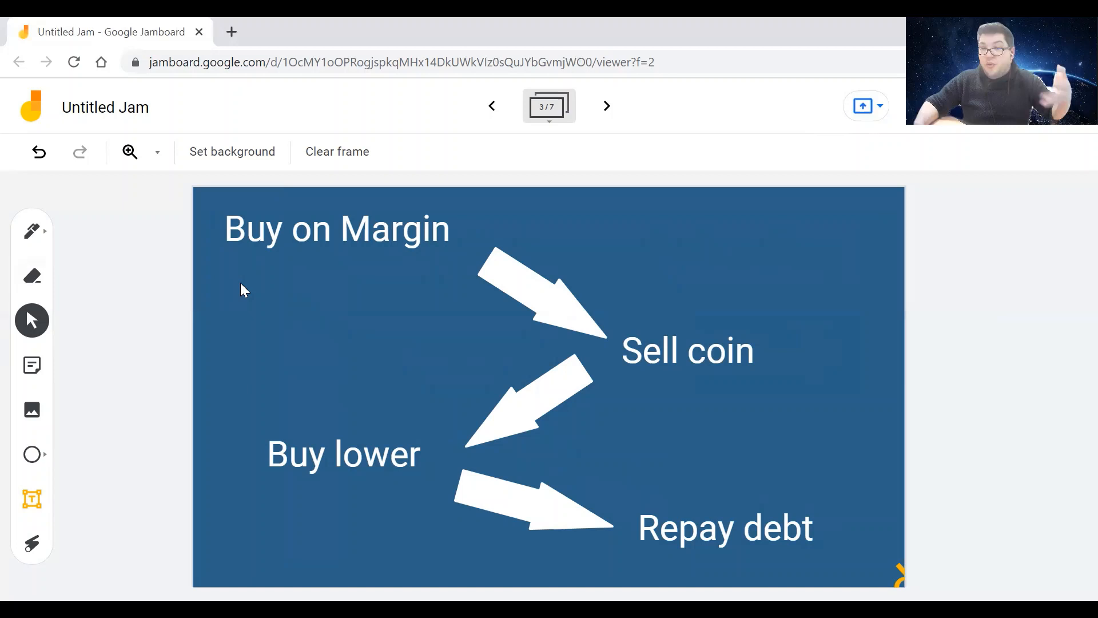
mouse_move(244, 294)
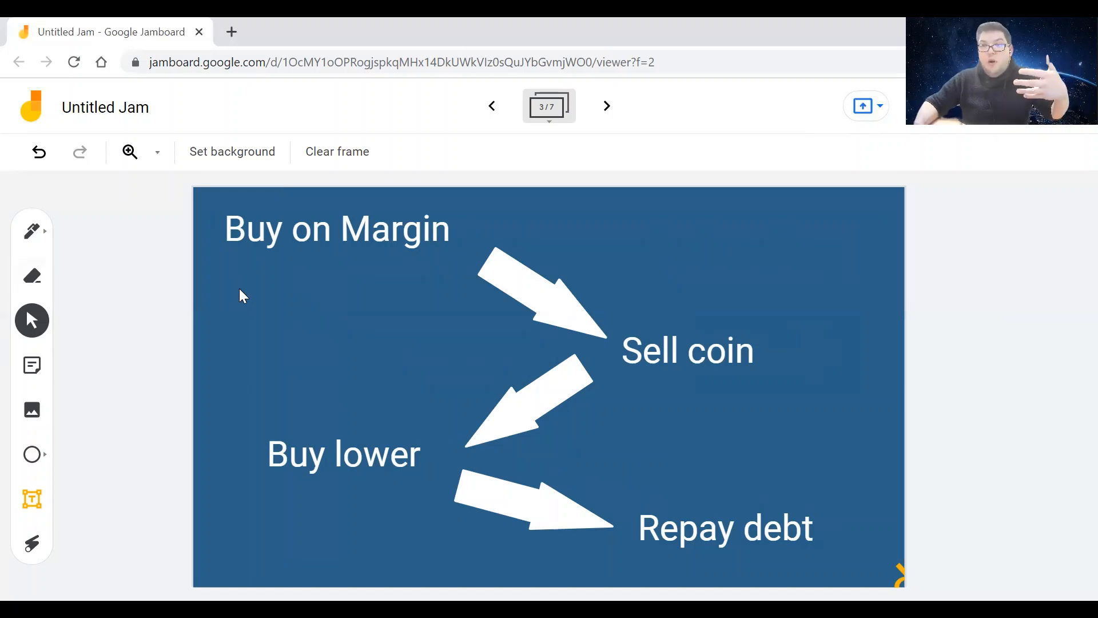
mouse_move(241, 301)
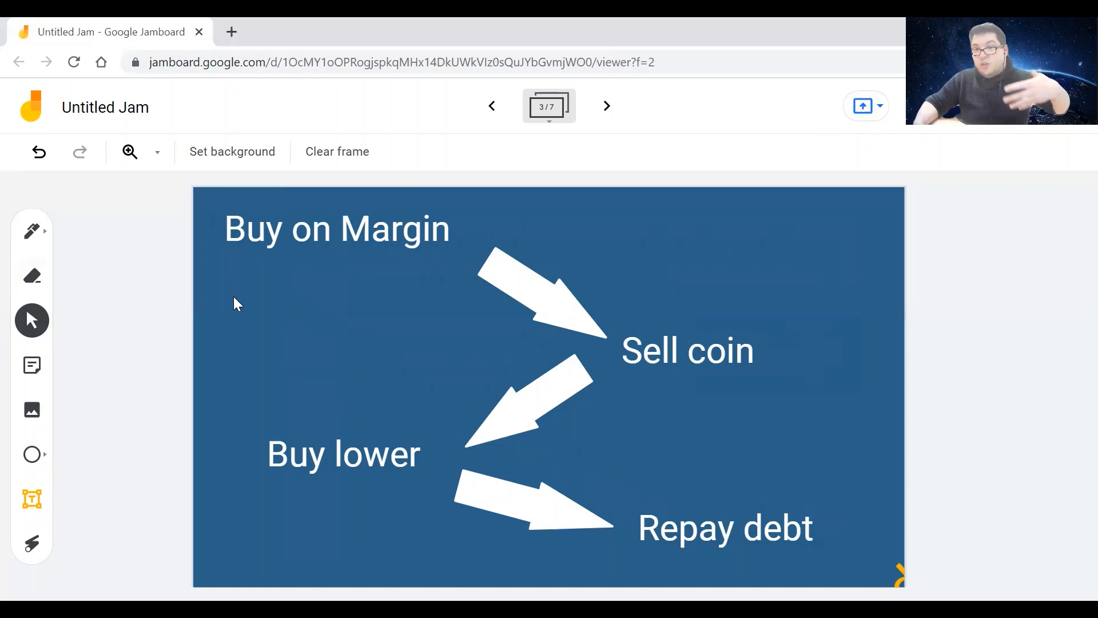
mouse_move(241, 305)
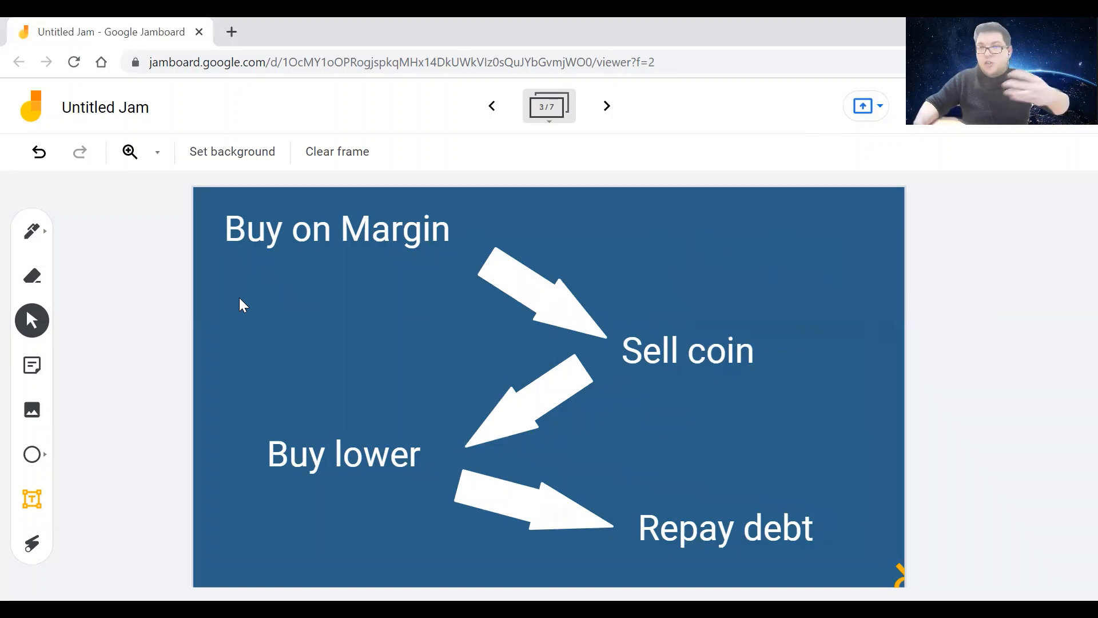
mouse_move(235, 311)
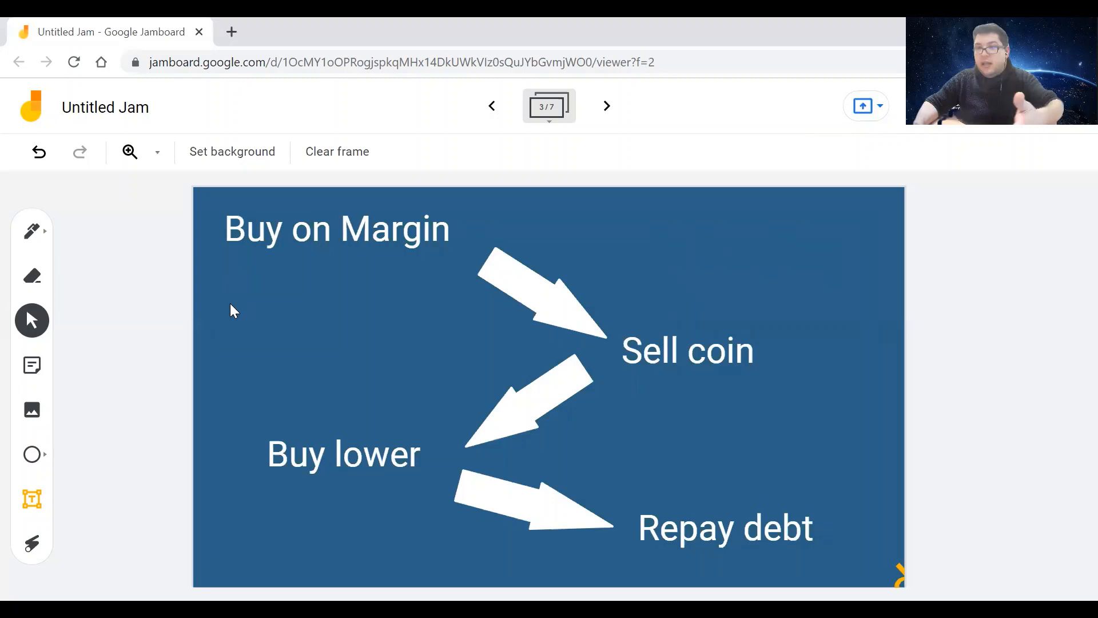
mouse_move(237, 316)
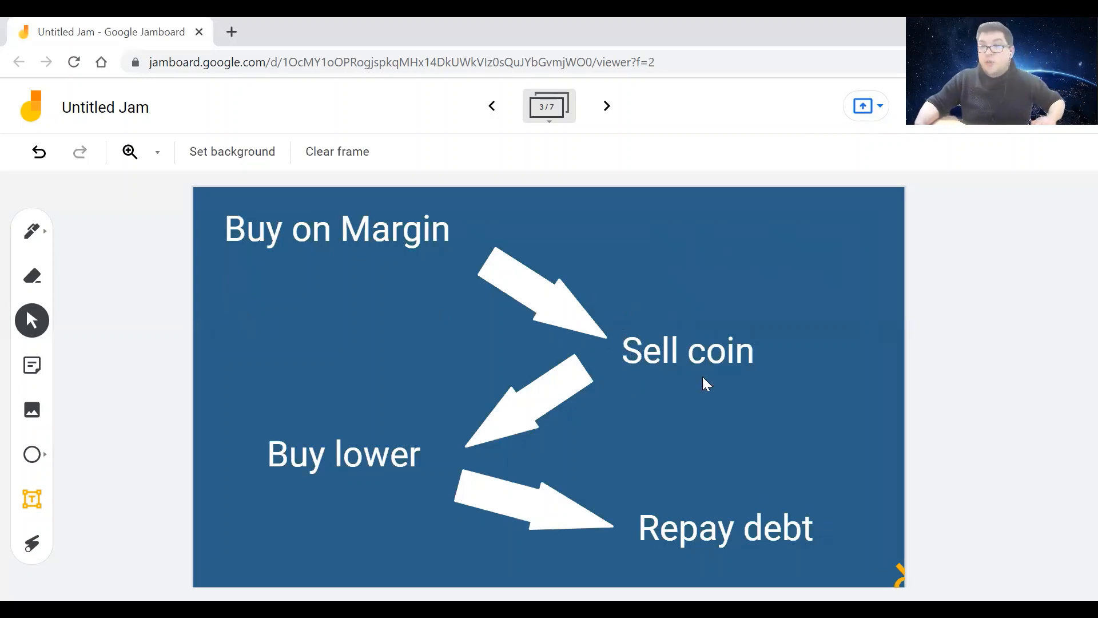
mouse_move(741, 355)
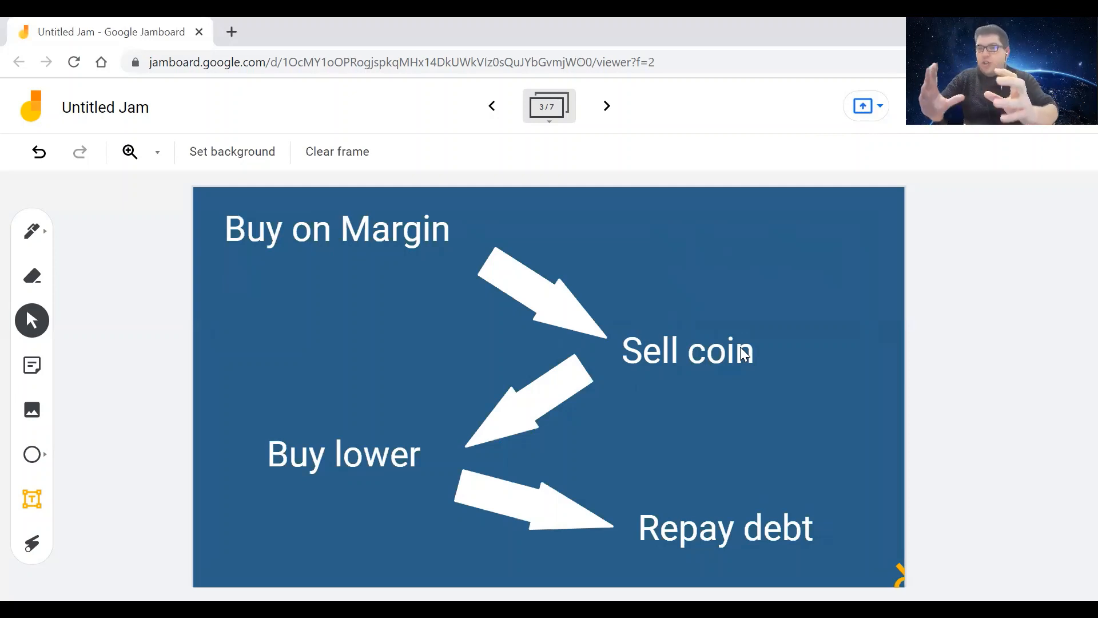
mouse_move(780, 334)
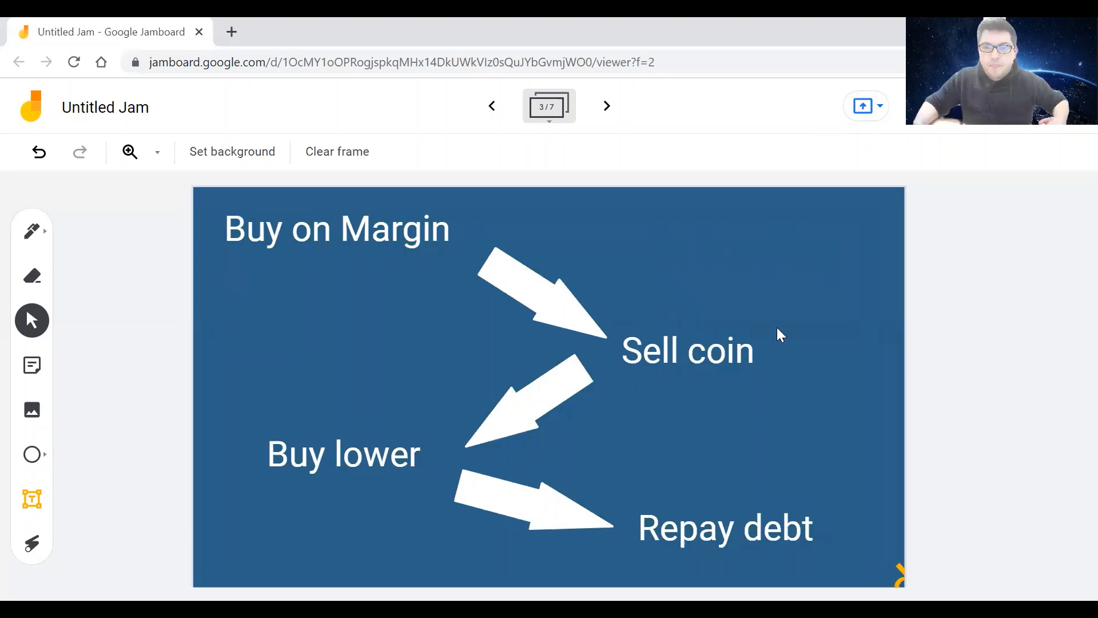
mouse_move(710, 323)
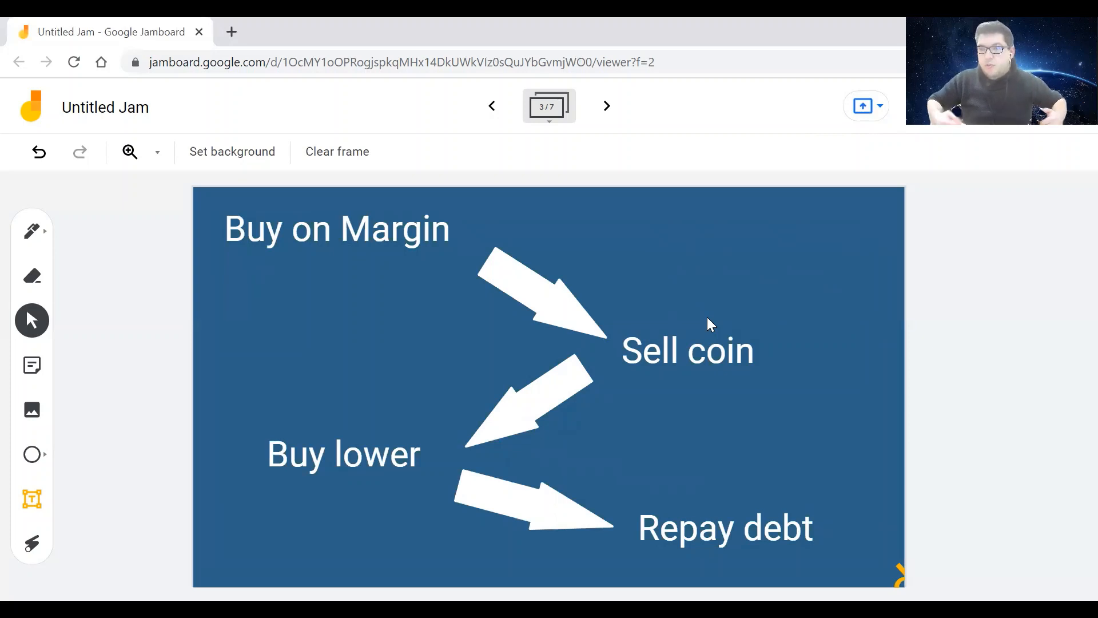
mouse_move(735, 227)
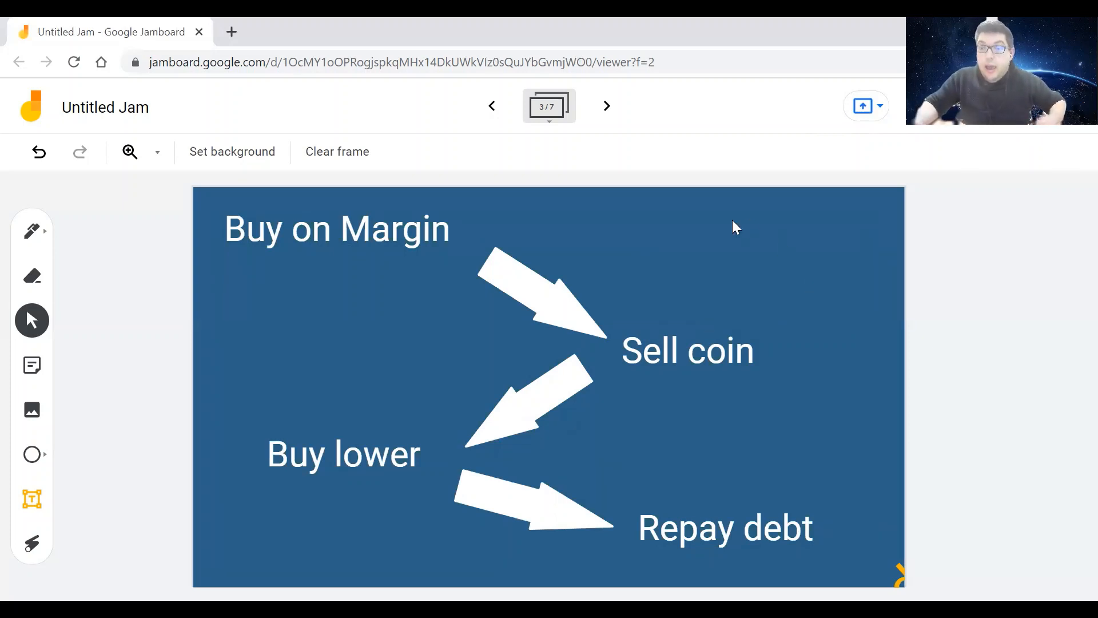
mouse_move(683, 357)
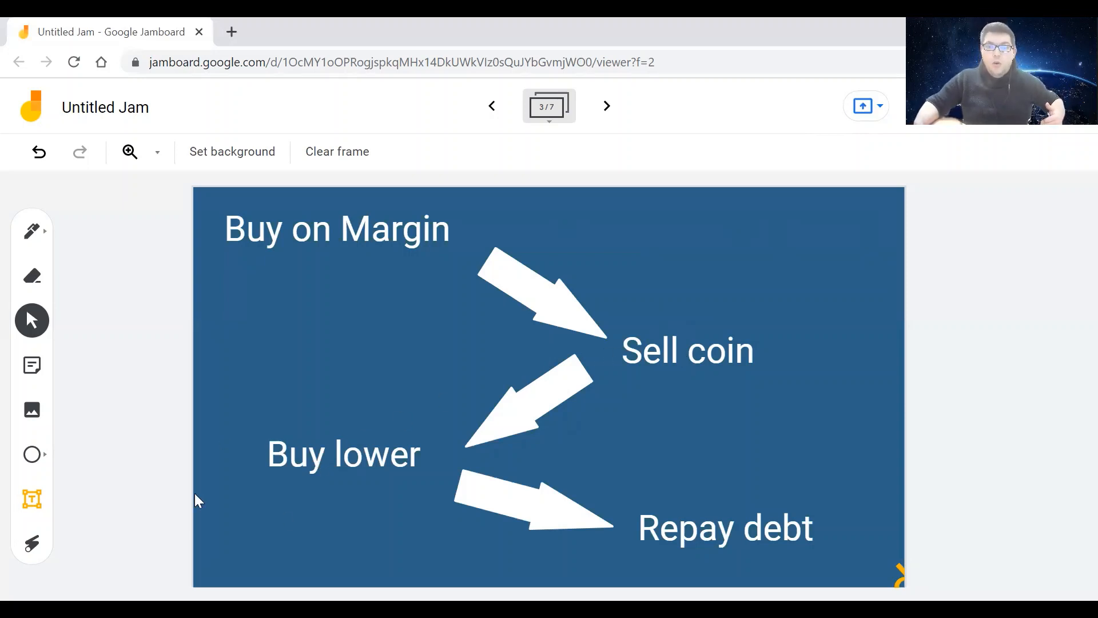
mouse_move(350, 536)
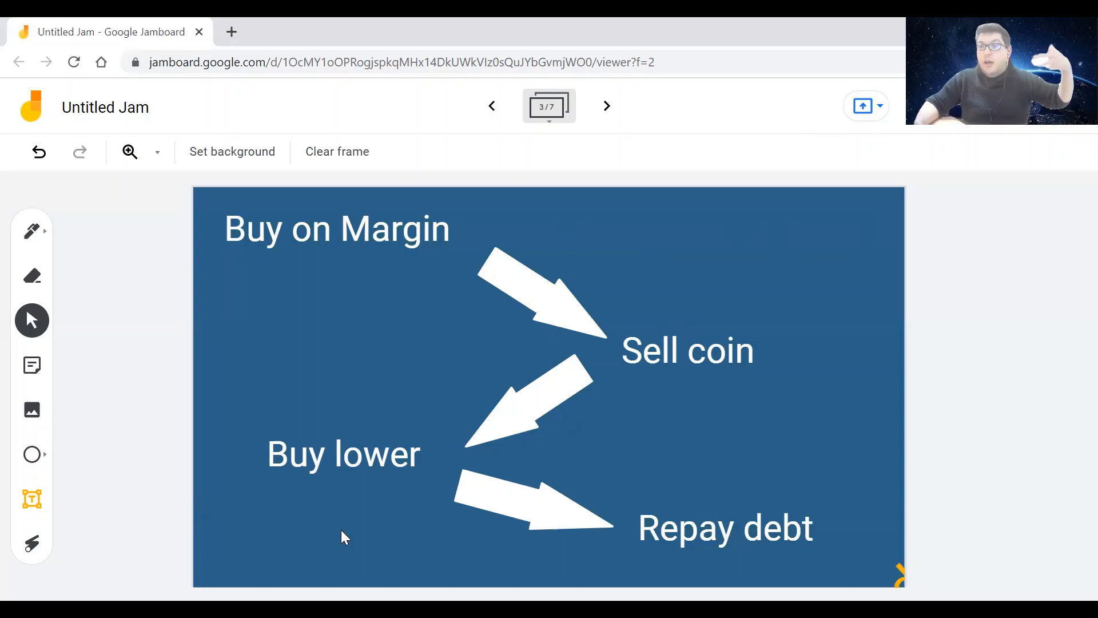
mouse_move(325, 555)
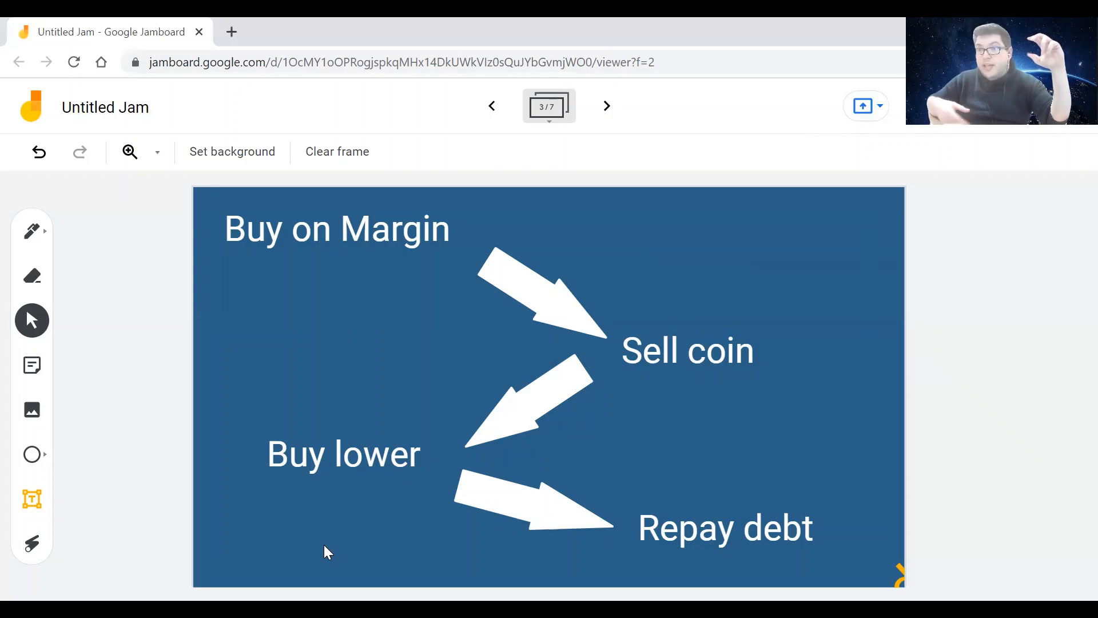
mouse_move(324, 342)
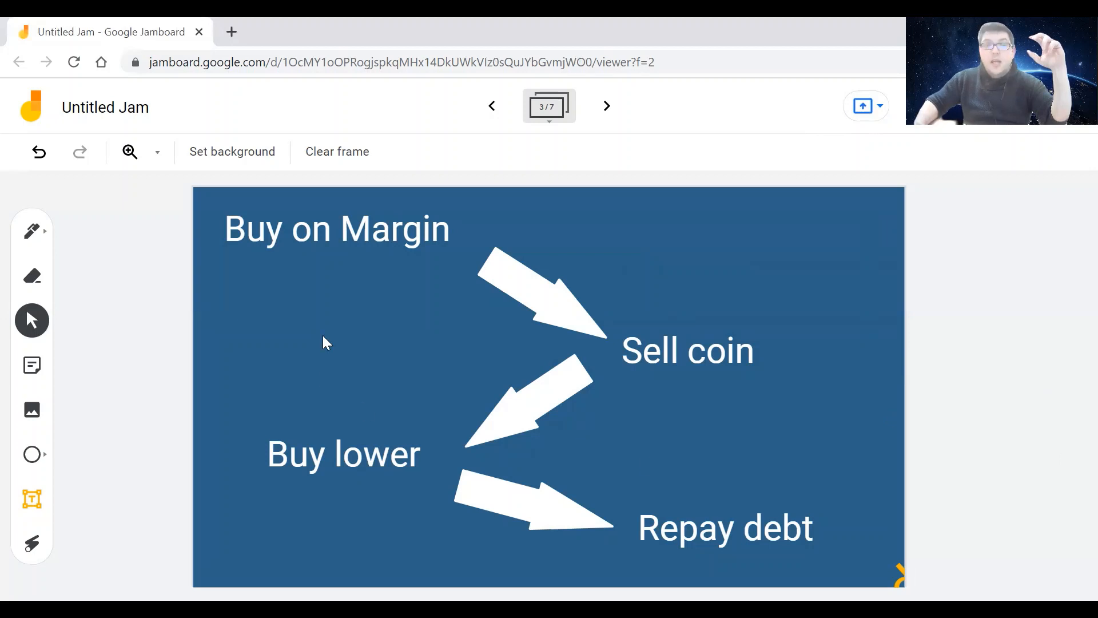
mouse_move(584, 443)
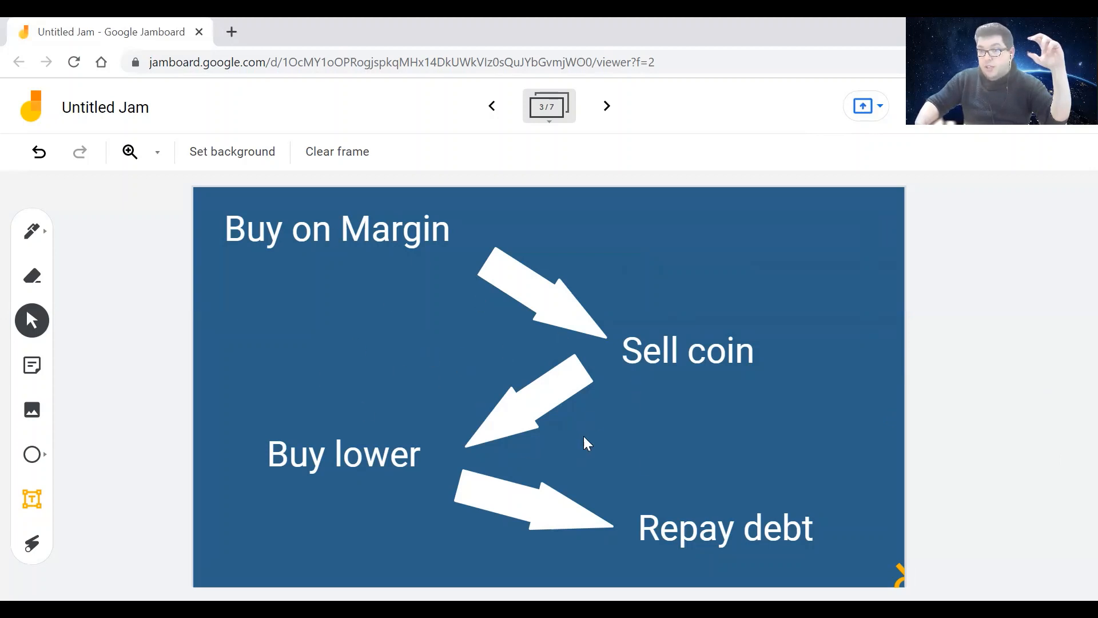
mouse_move(653, 501)
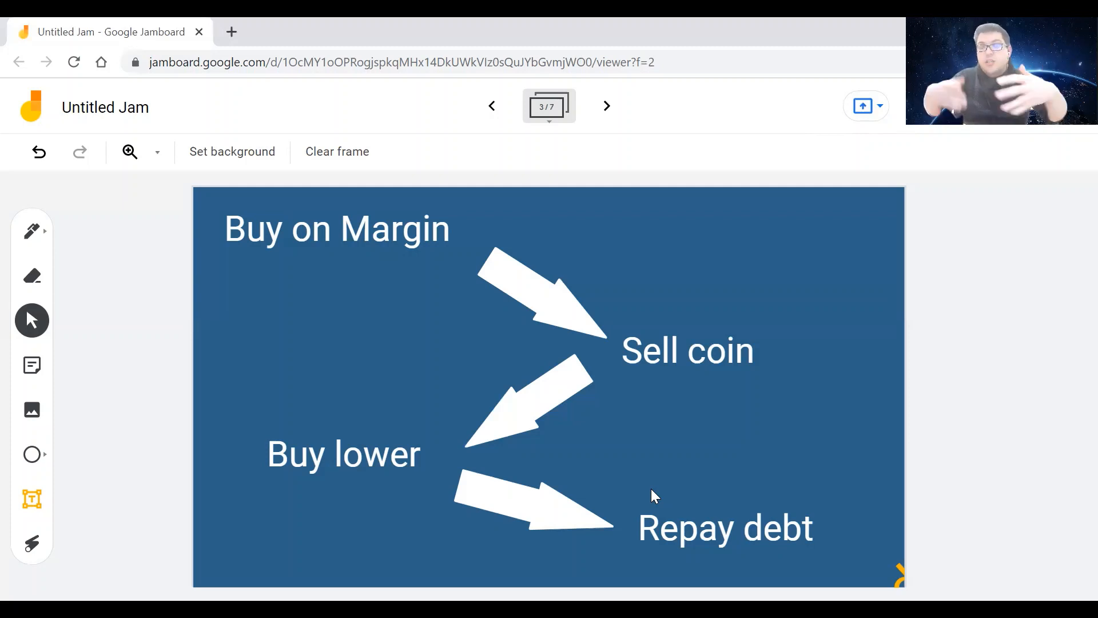
mouse_move(752, 484)
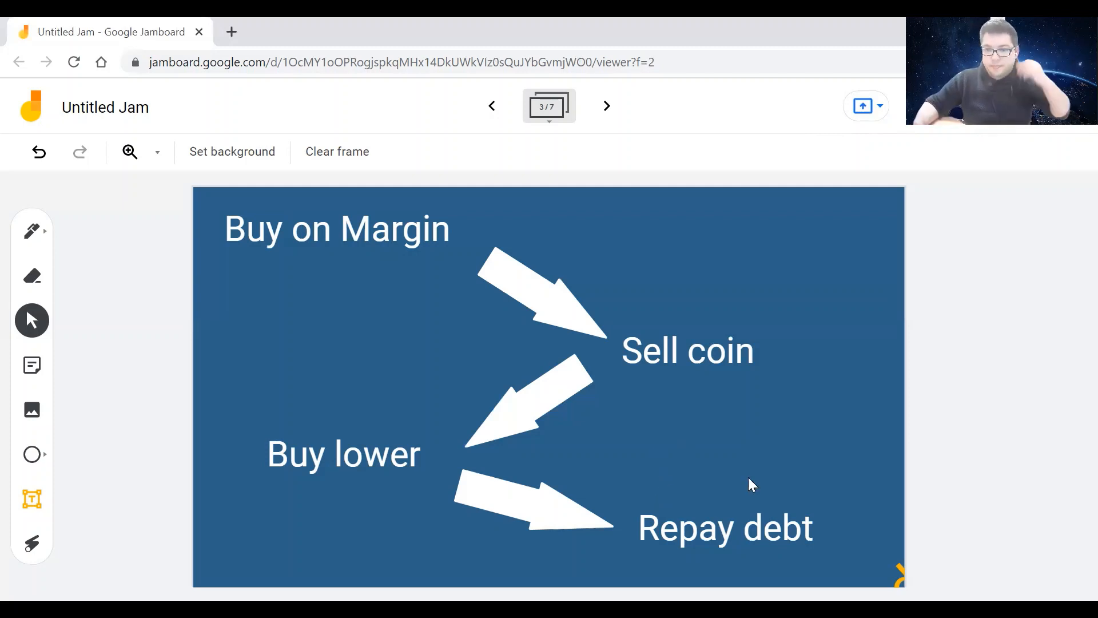
Stamp 'Don't do it!!!' across the margin diagram and advance to 'Like and Subscribe!'
left_click(553, 371)
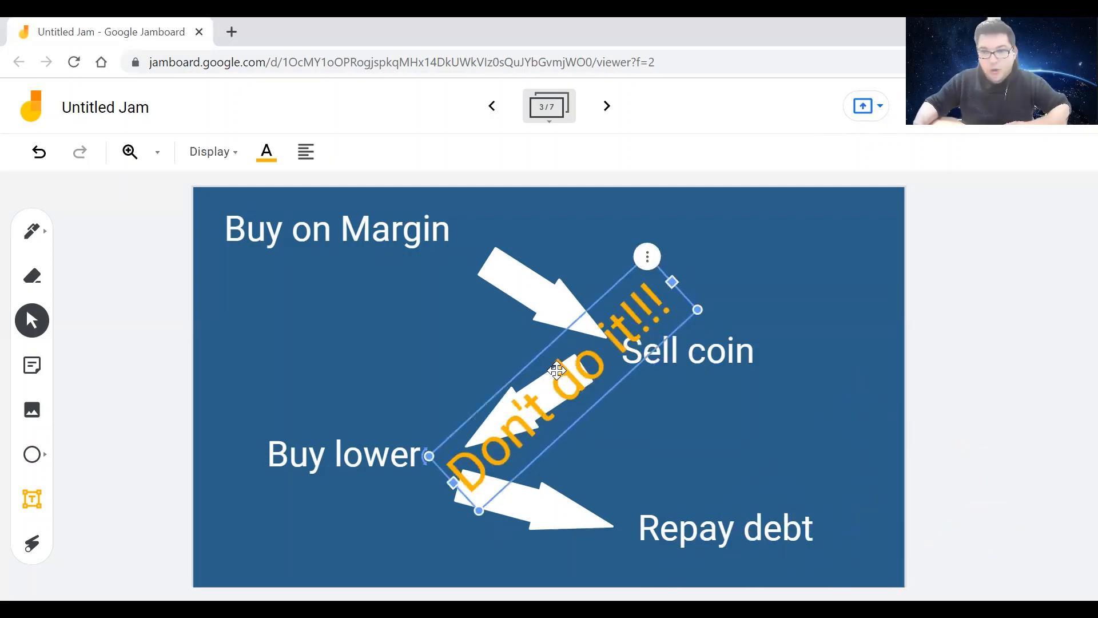
left_click(606, 106)
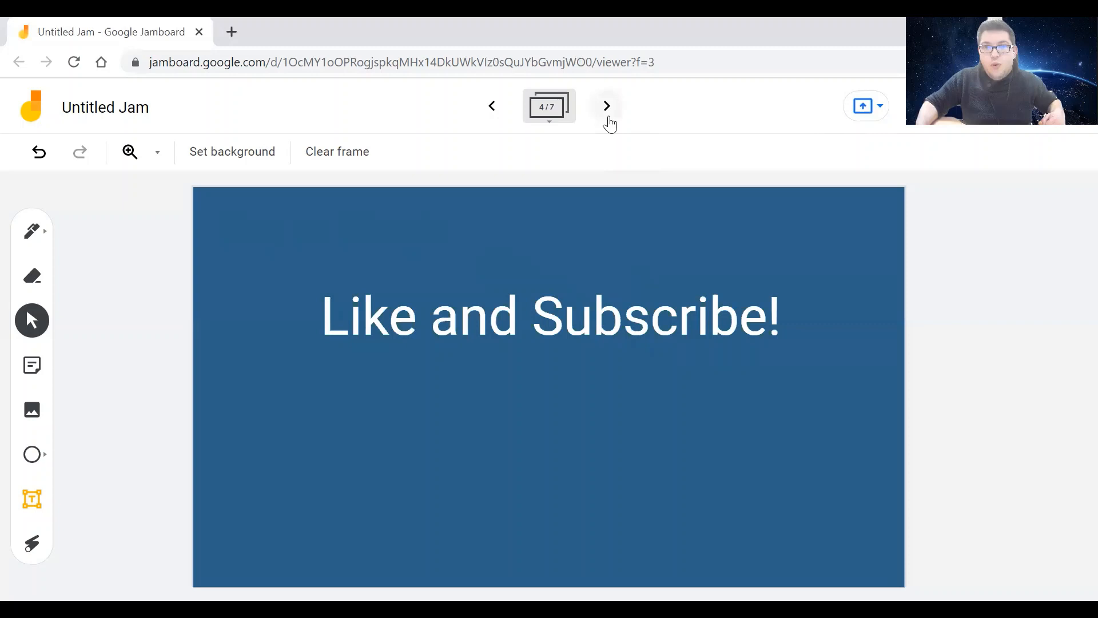
mouse_move(606, 106)
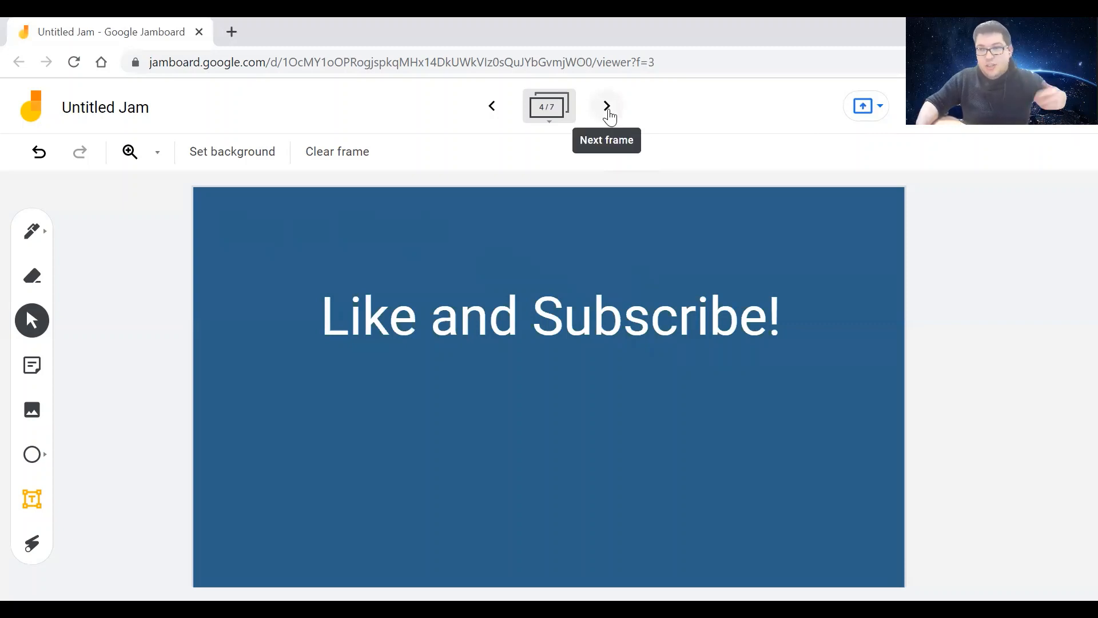
Reach the Risk frame, then advance past it to frame six
left_click(606, 106)
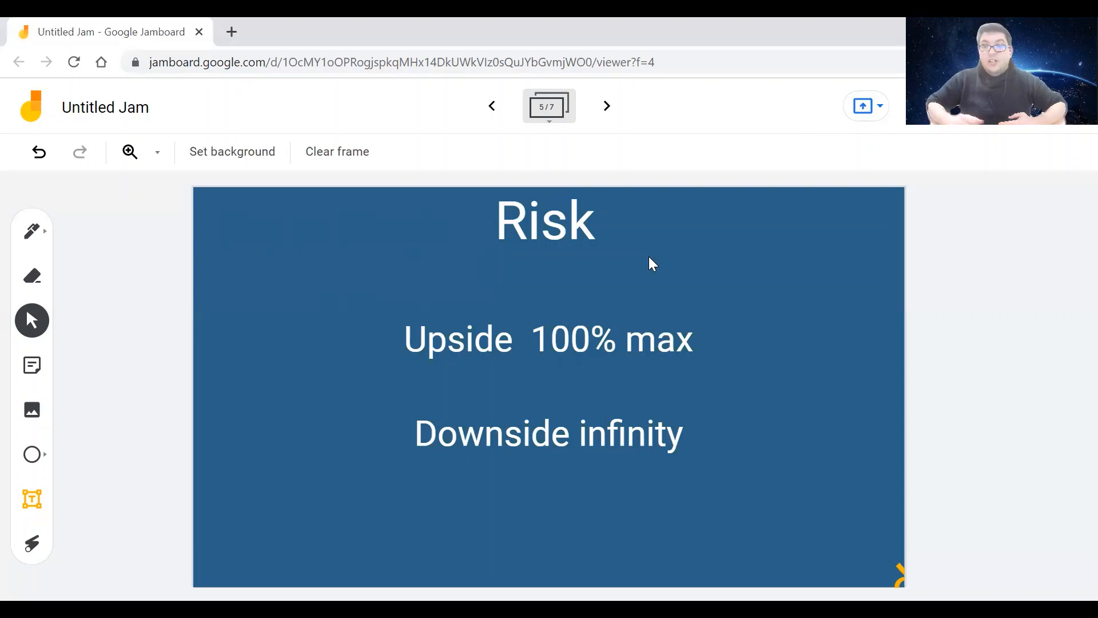
mouse_move(625, 299)
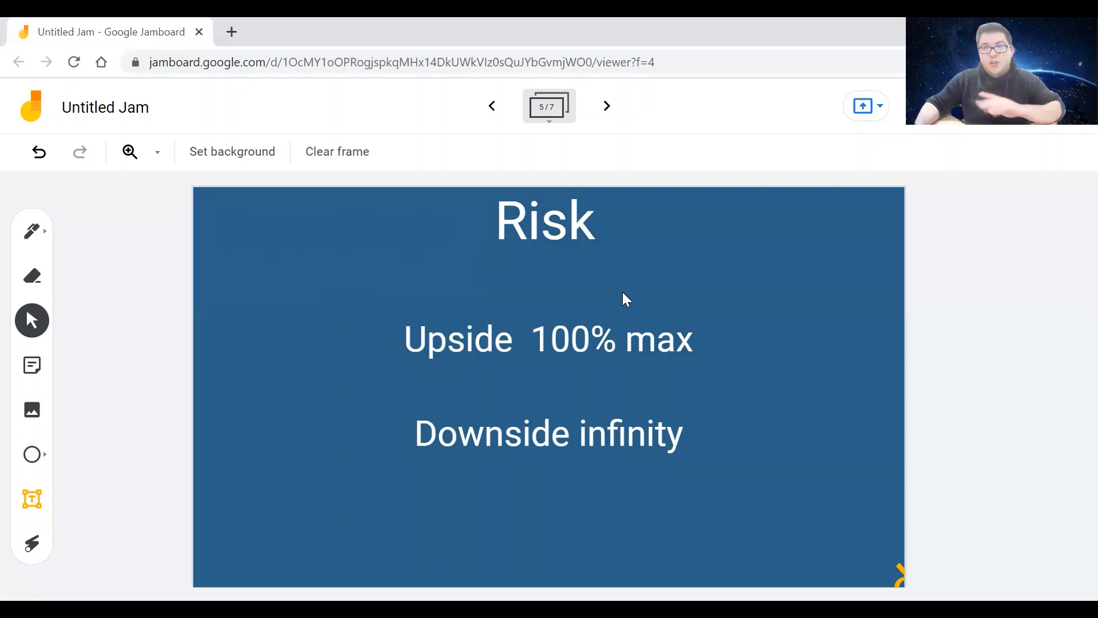
mouse_move(624, 300)
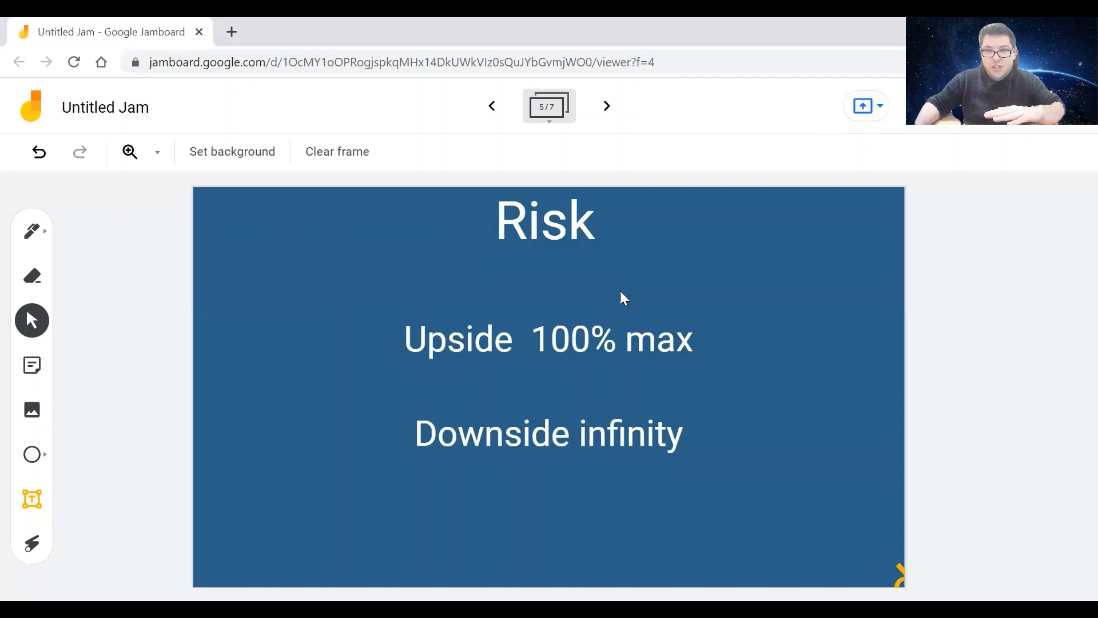
mouse_move(625, 300)
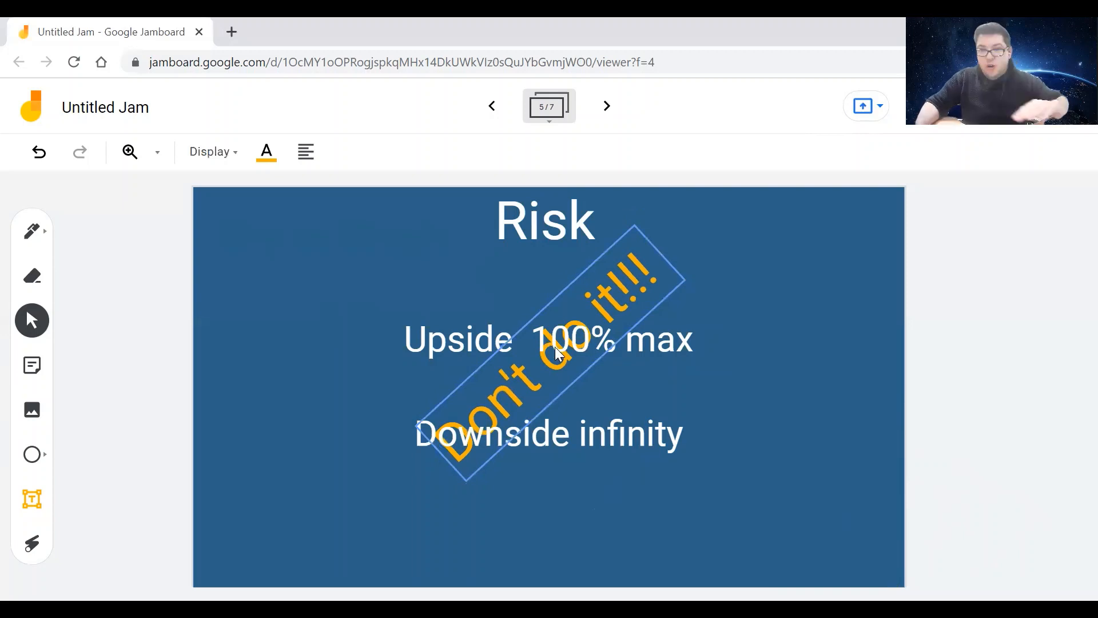
left_click(606, 105)
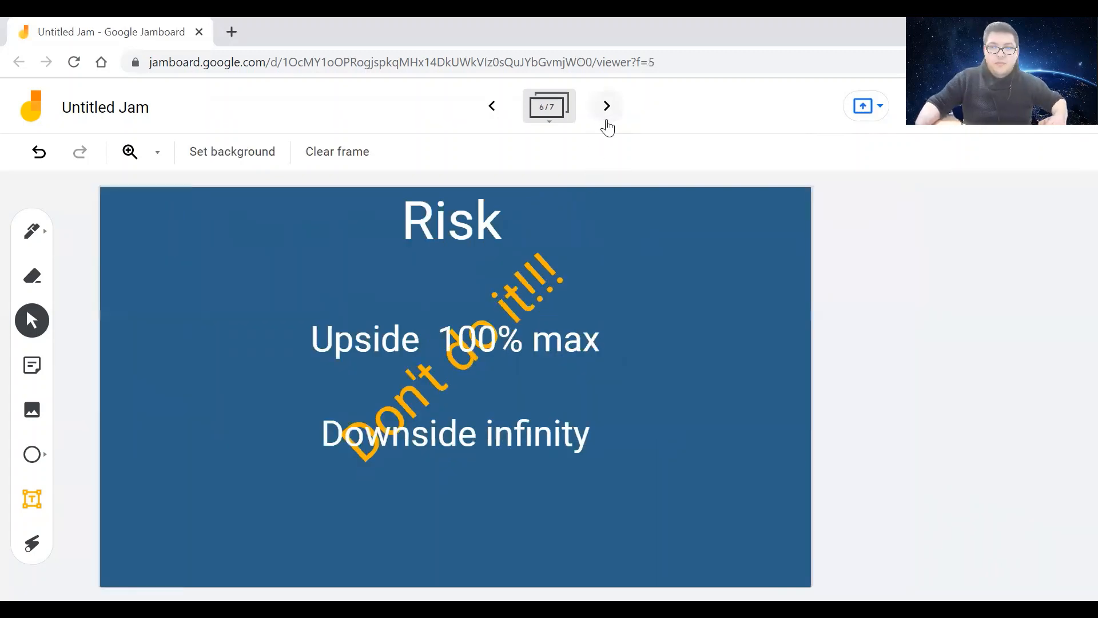
Place the orange 'Don't do it!!!' stamp diagonally over the bid-ask spread chart
left_click(606, 106)
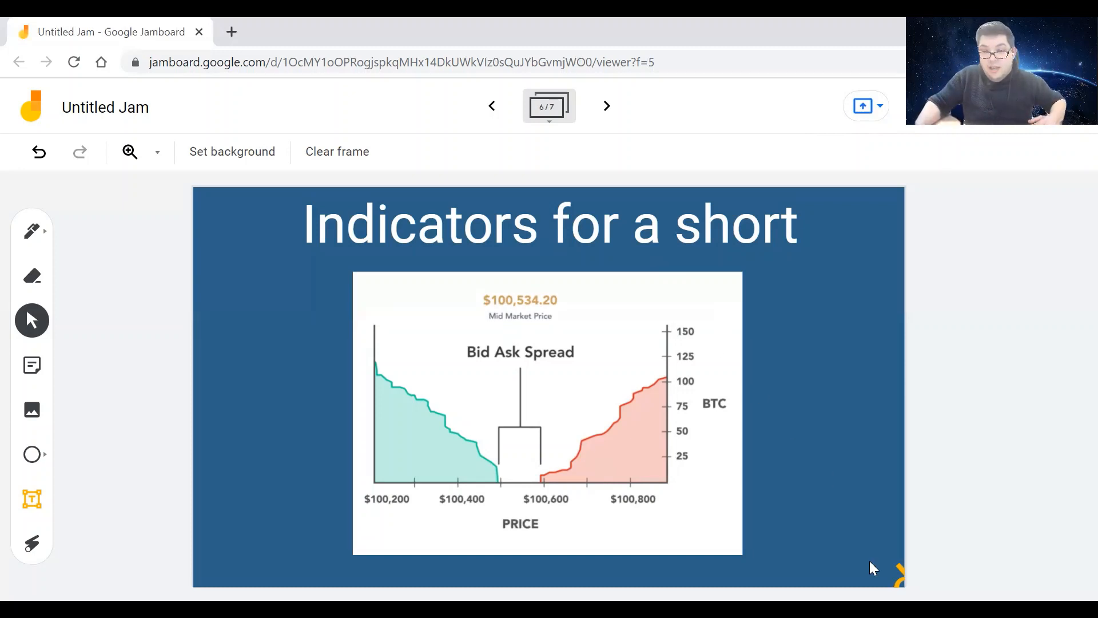
left_click(546, 378)
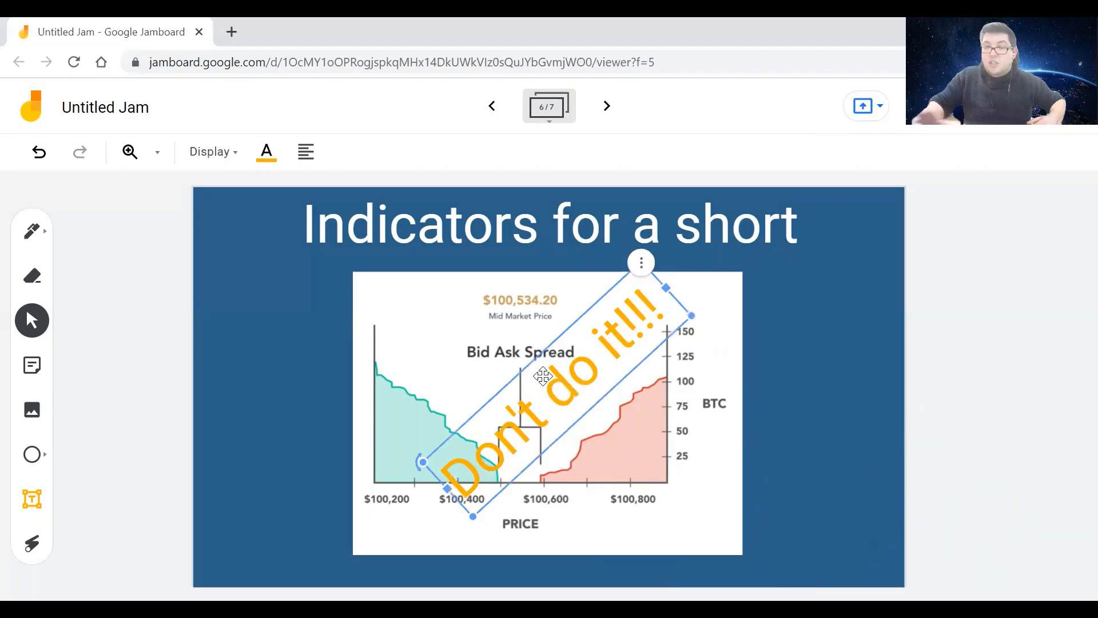